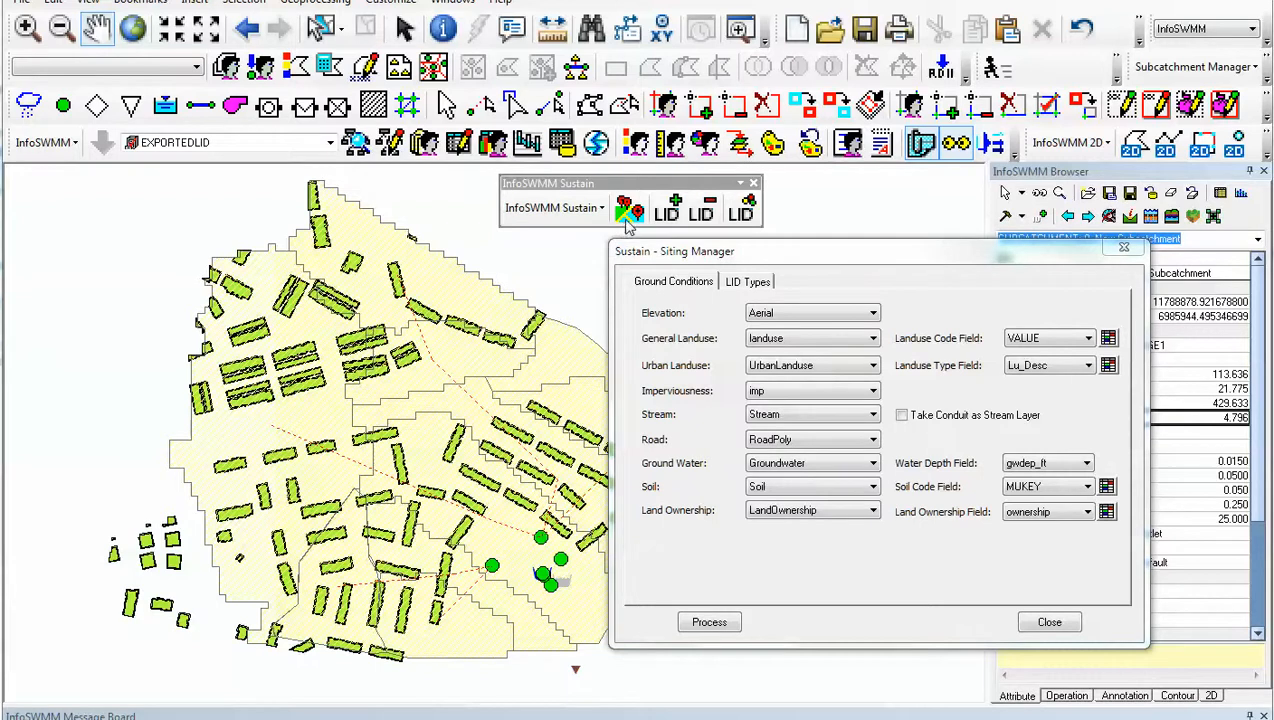
mouse_move(778, 257)
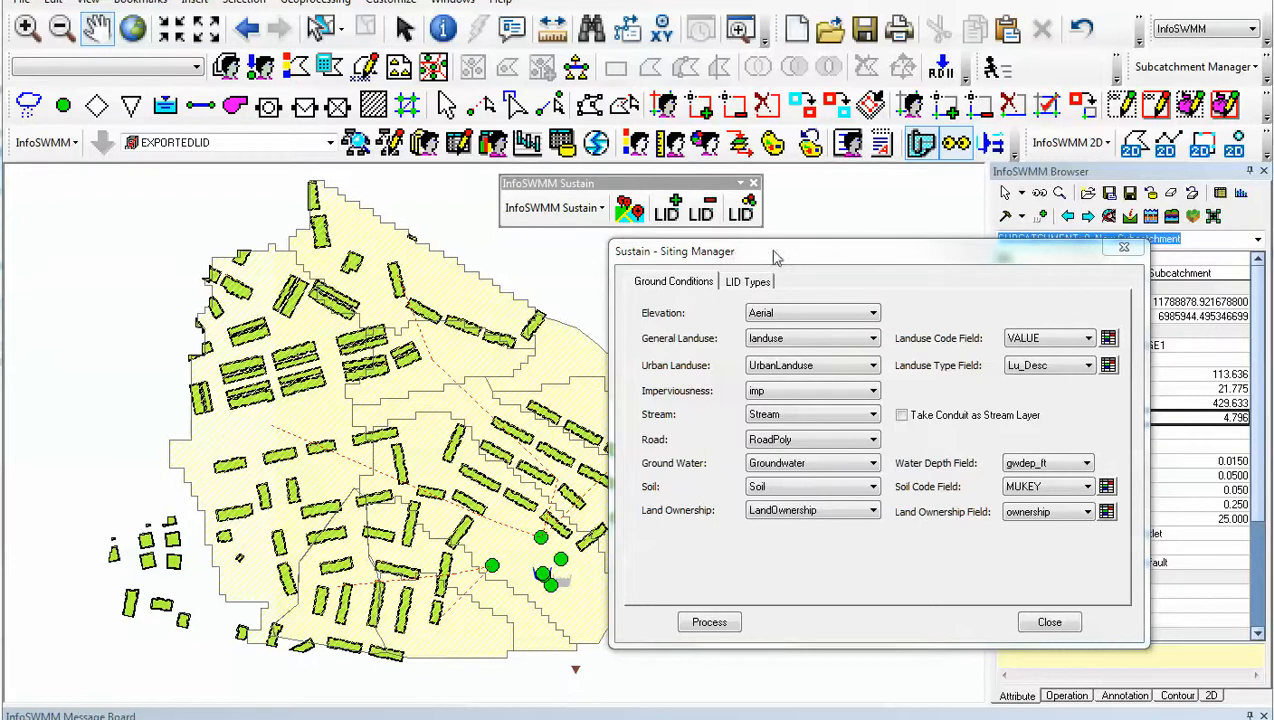
mouse_move(863, 260)
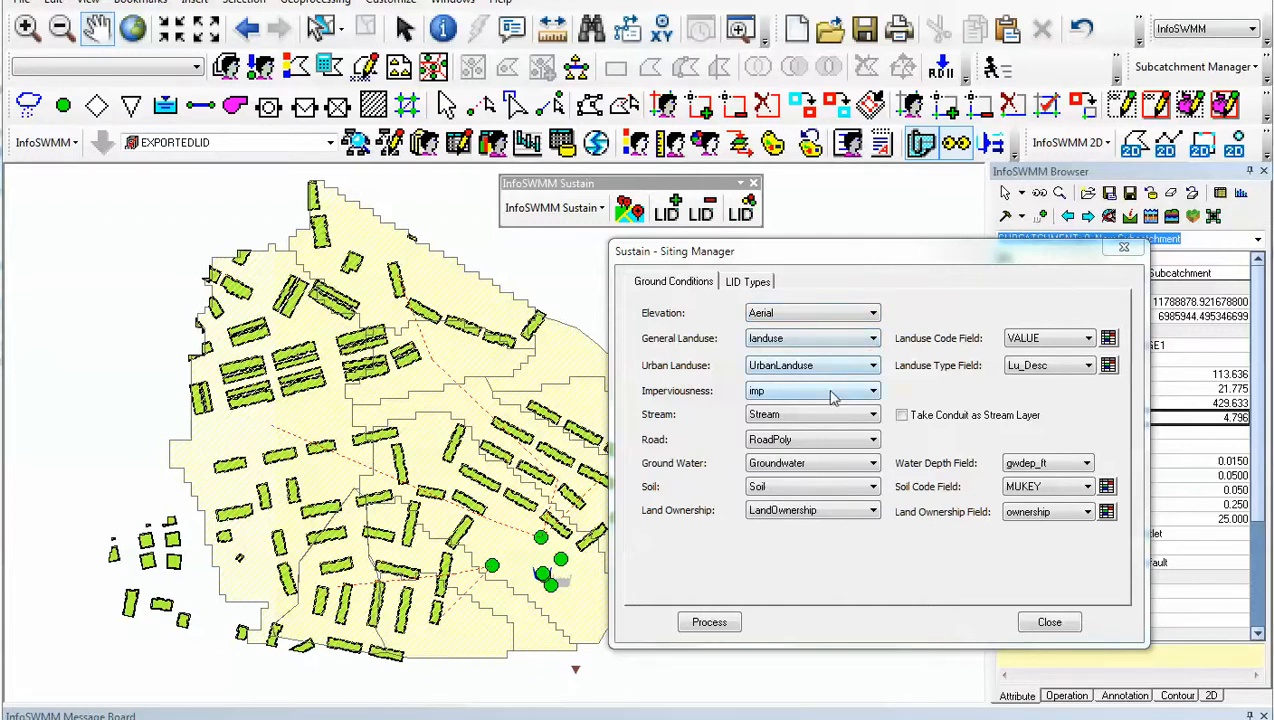
mouse_move(827, 457)
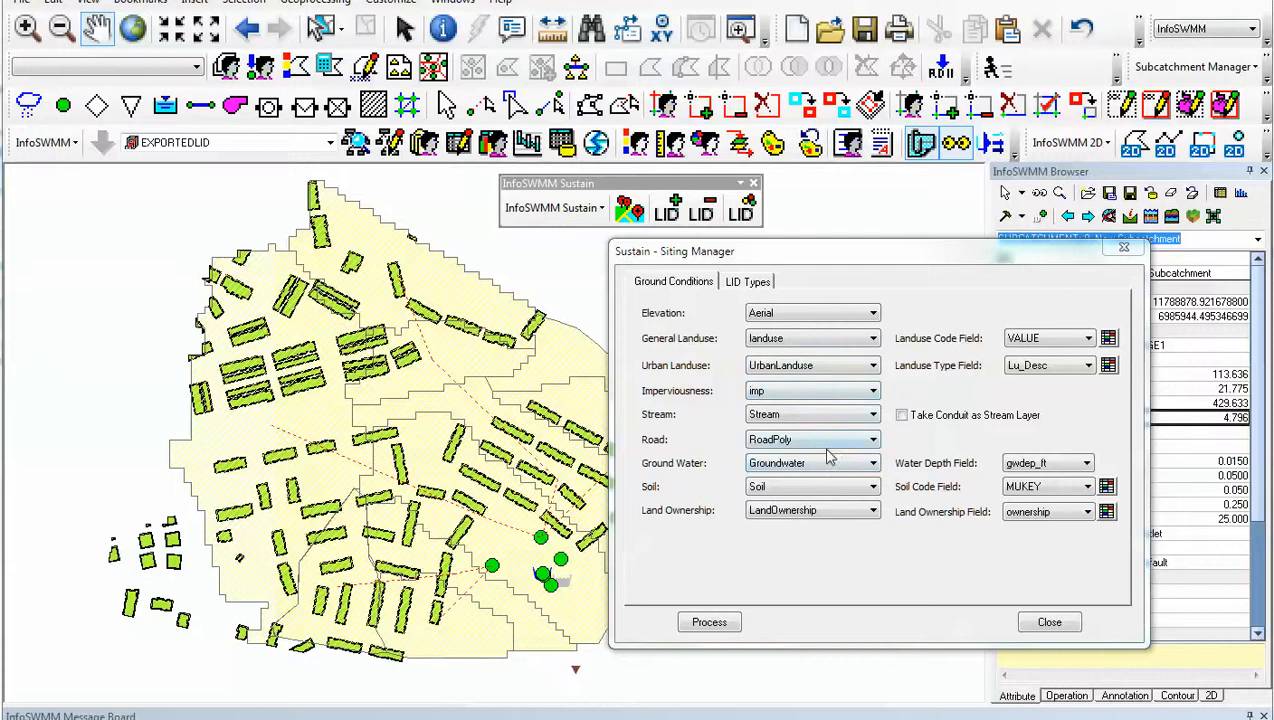
mouse_move(807, 527)
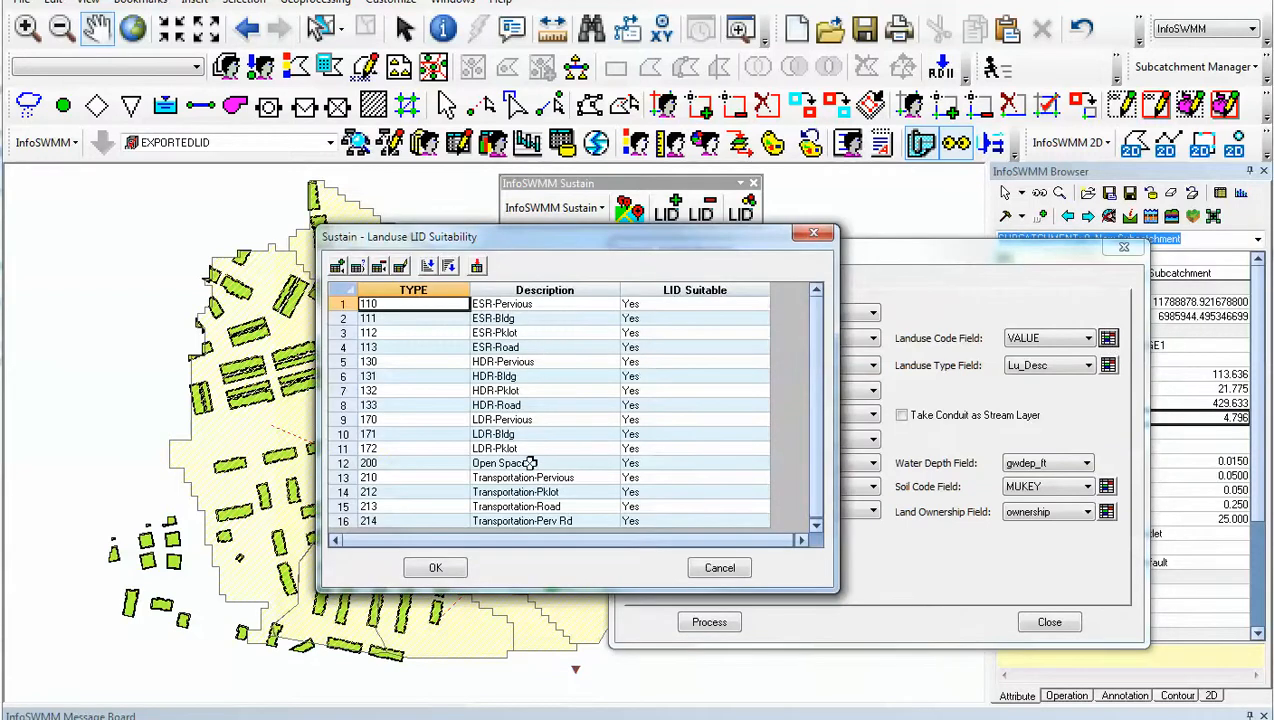
Step: Dismiss land use suitability and review the soil-code mapping to hydrologic soil groups A–D
click(435, 567)
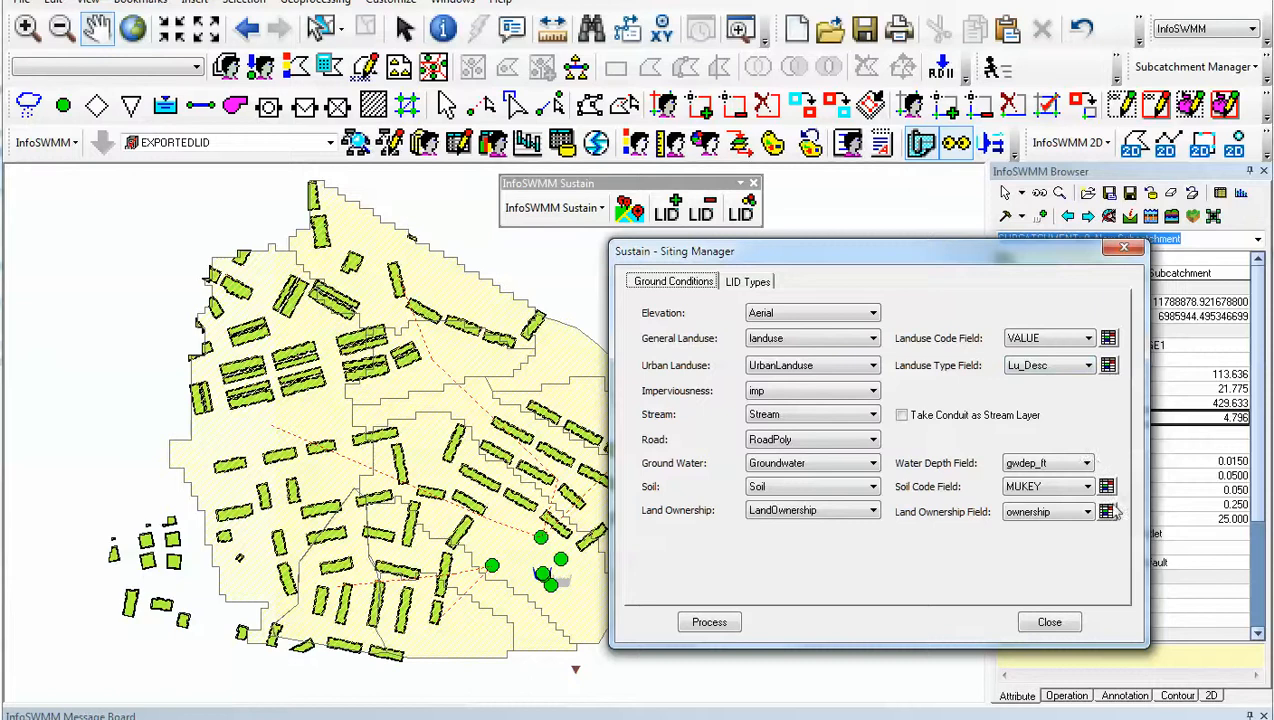
click(1107, 486)
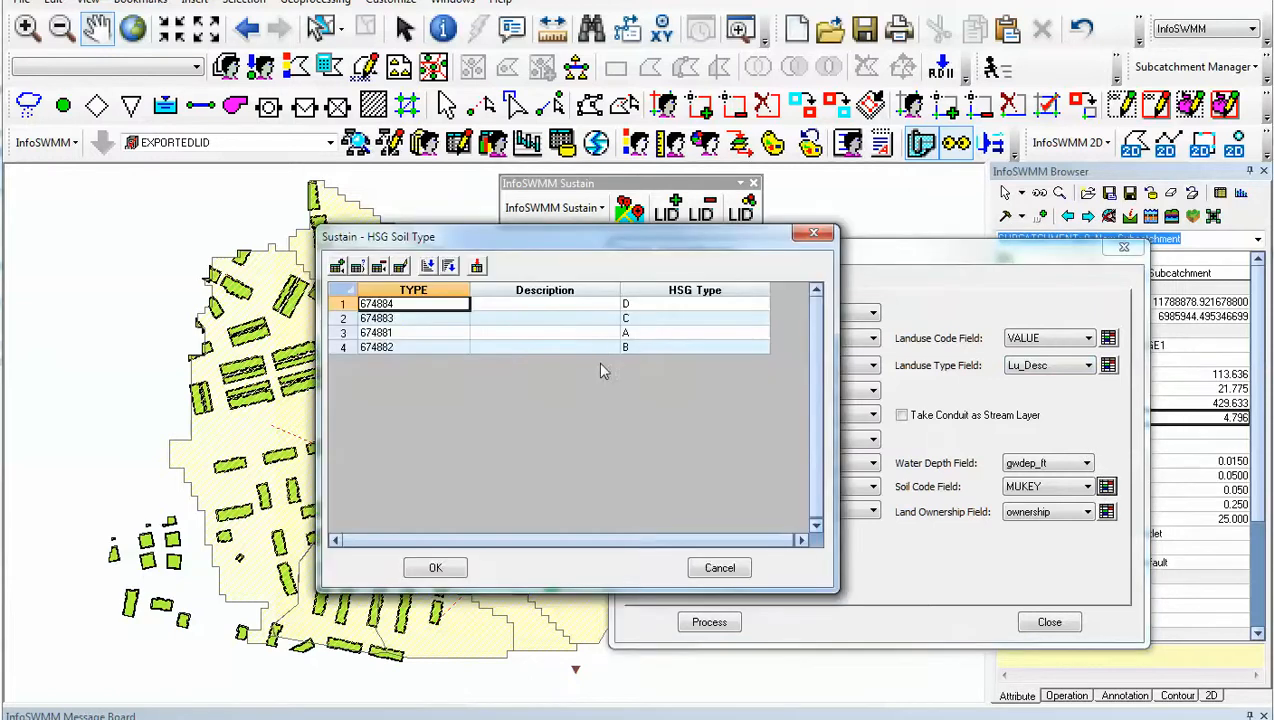
mouse_move(720, 567)
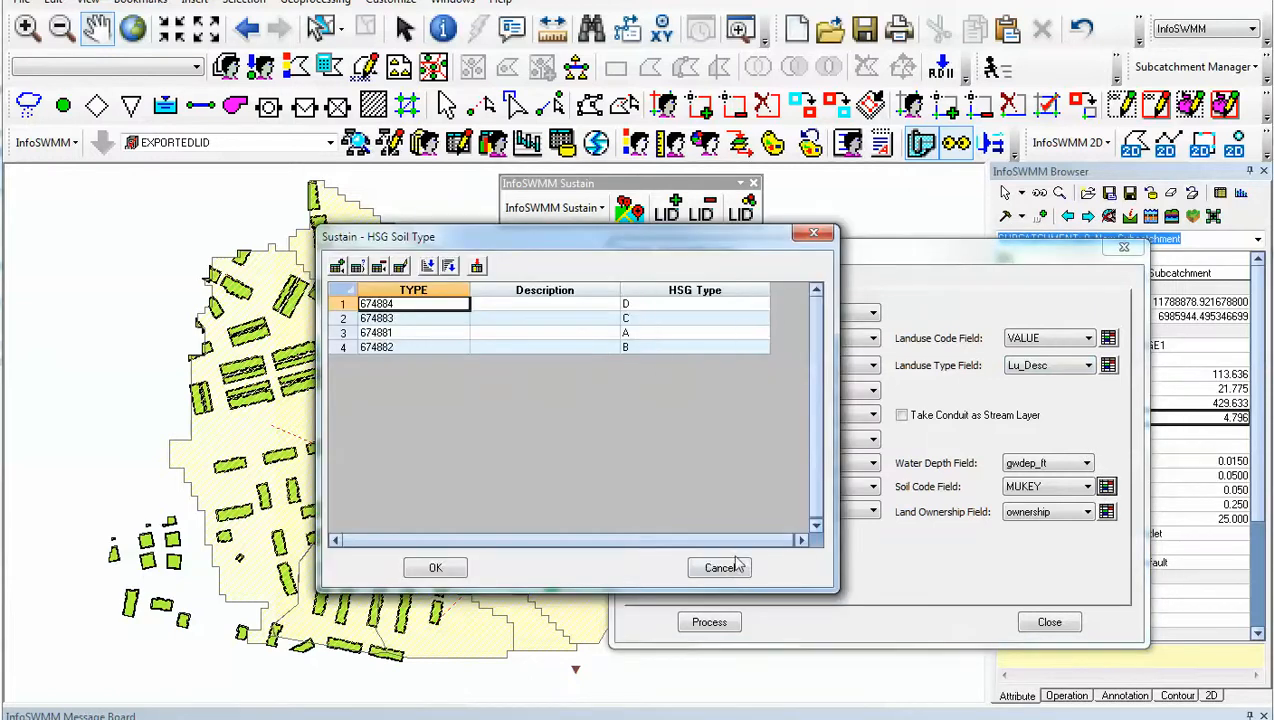
click(720, 567)
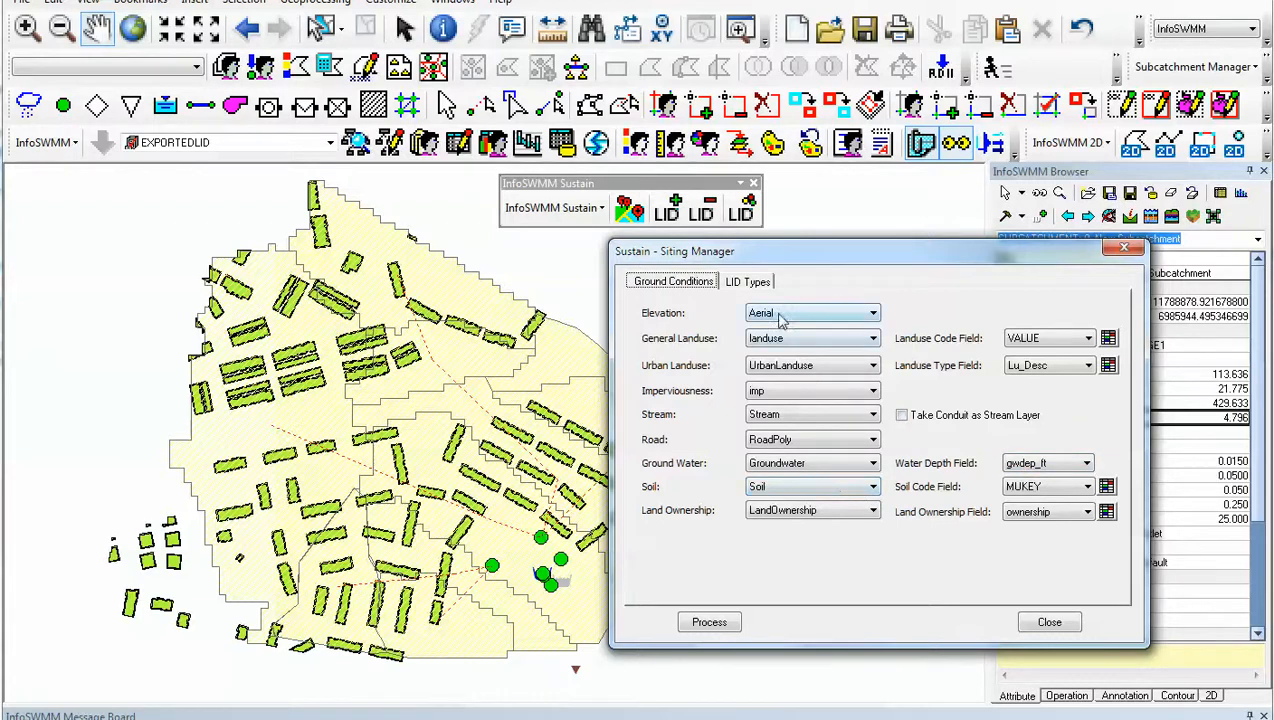
click(747, 281)
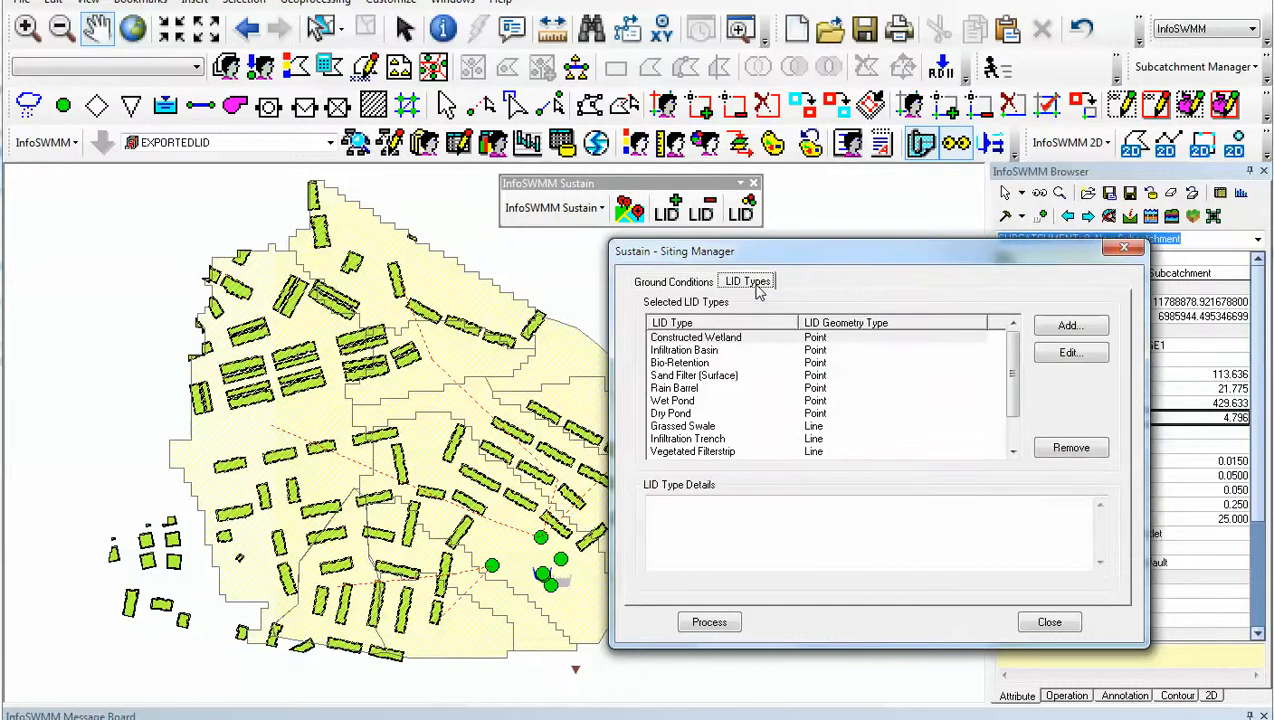
click(672, 281)
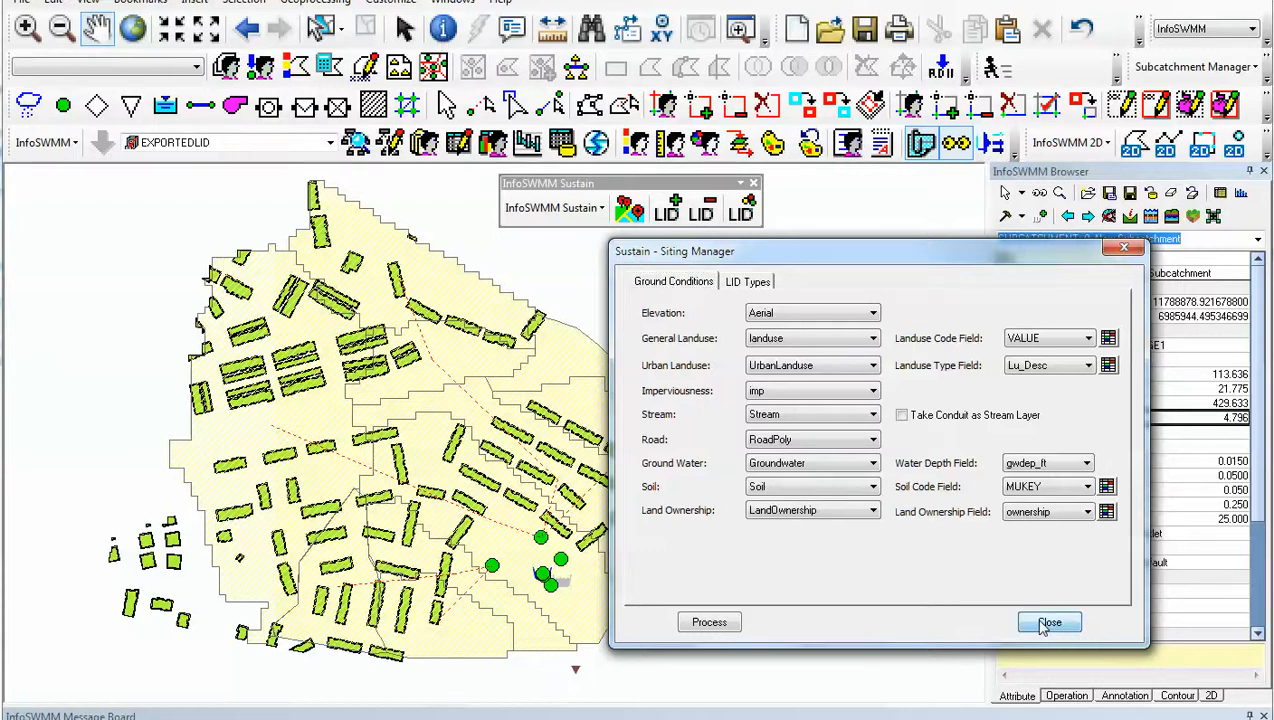
Step: Close the Siting Manager and identify subcatchment 2 in the north of the map
click(1049, 622)
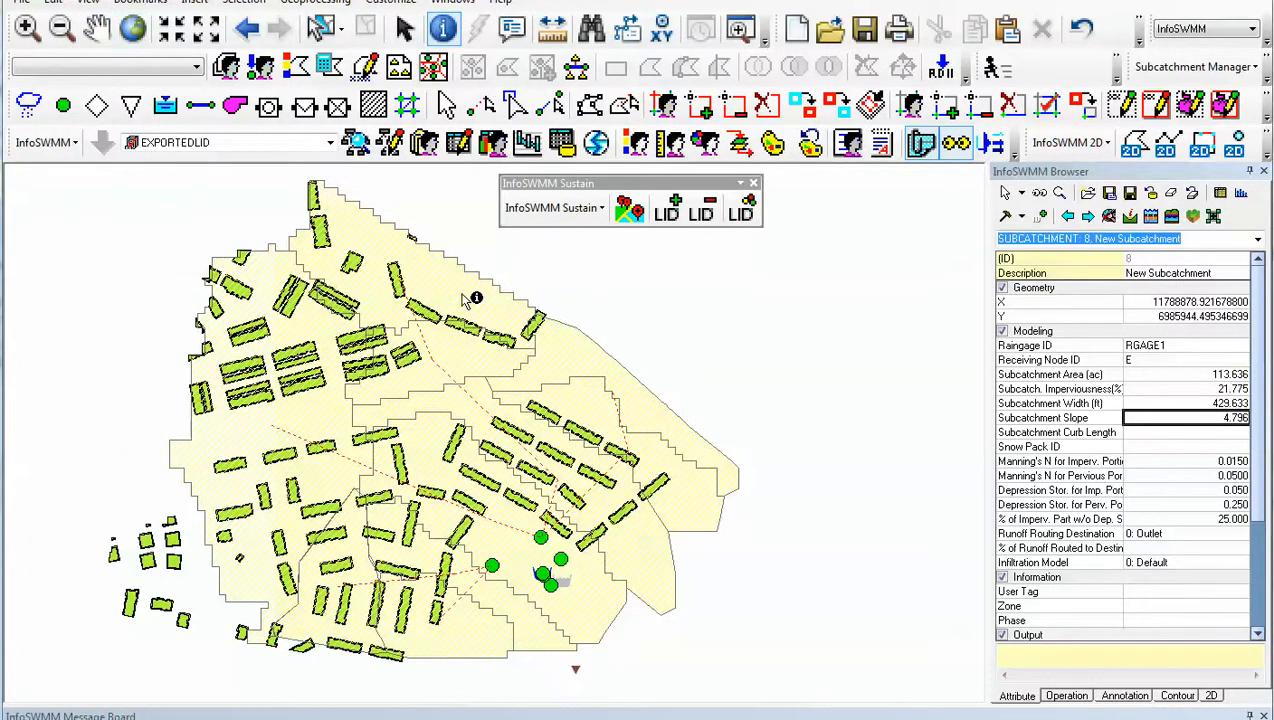
click(460, 325)
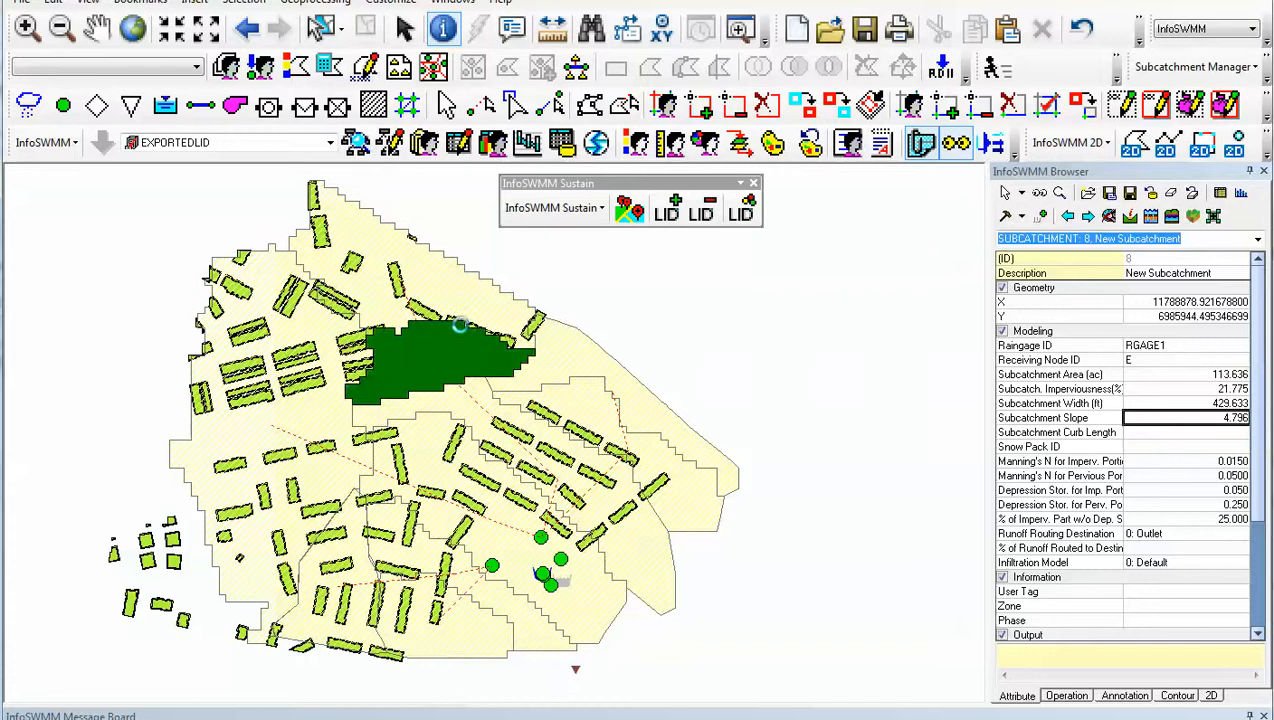
click(475, 330)
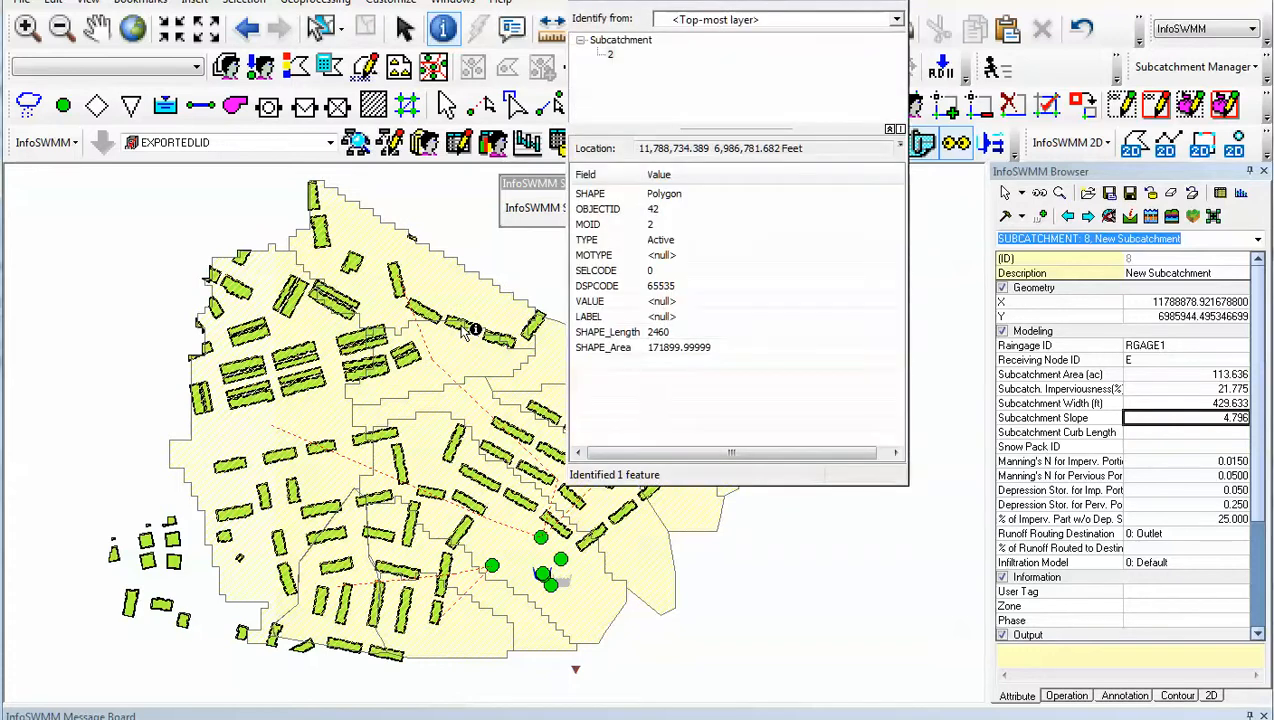
mouse_move(870, 24)
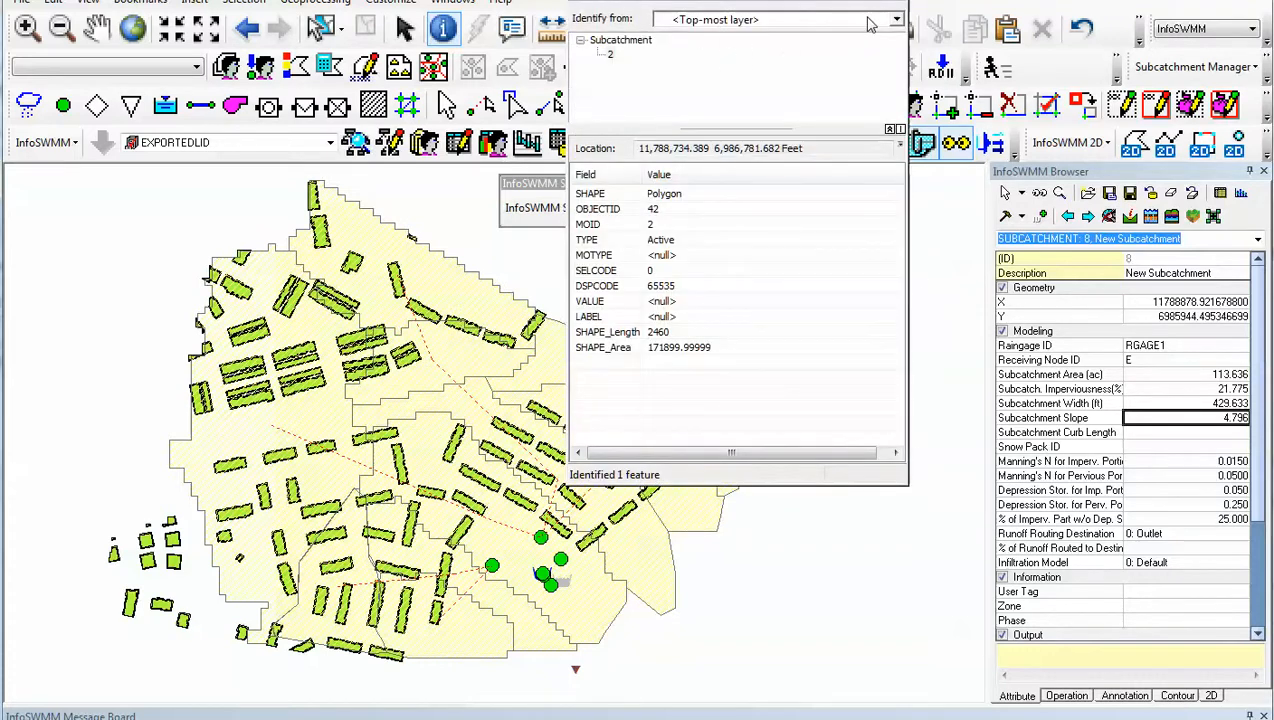
Step: Set the Identify tool to identify features from the LID layer
click(894, 19)
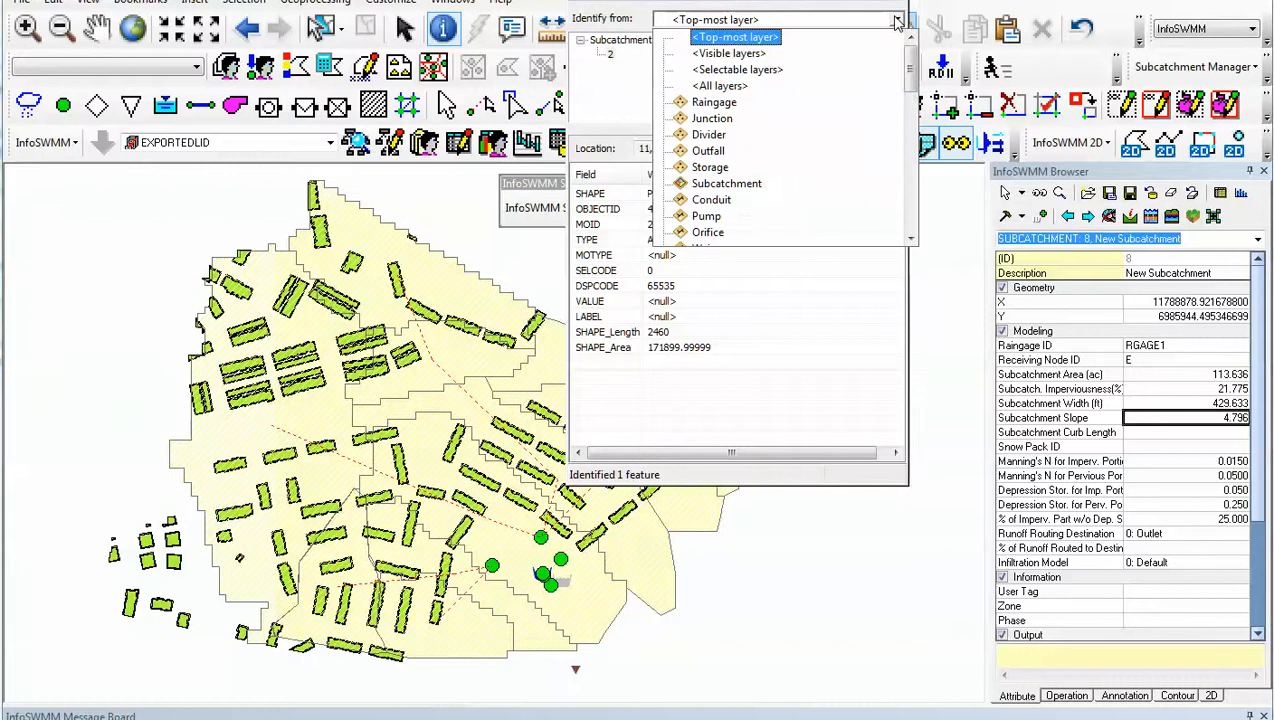
scroll(down, 3)
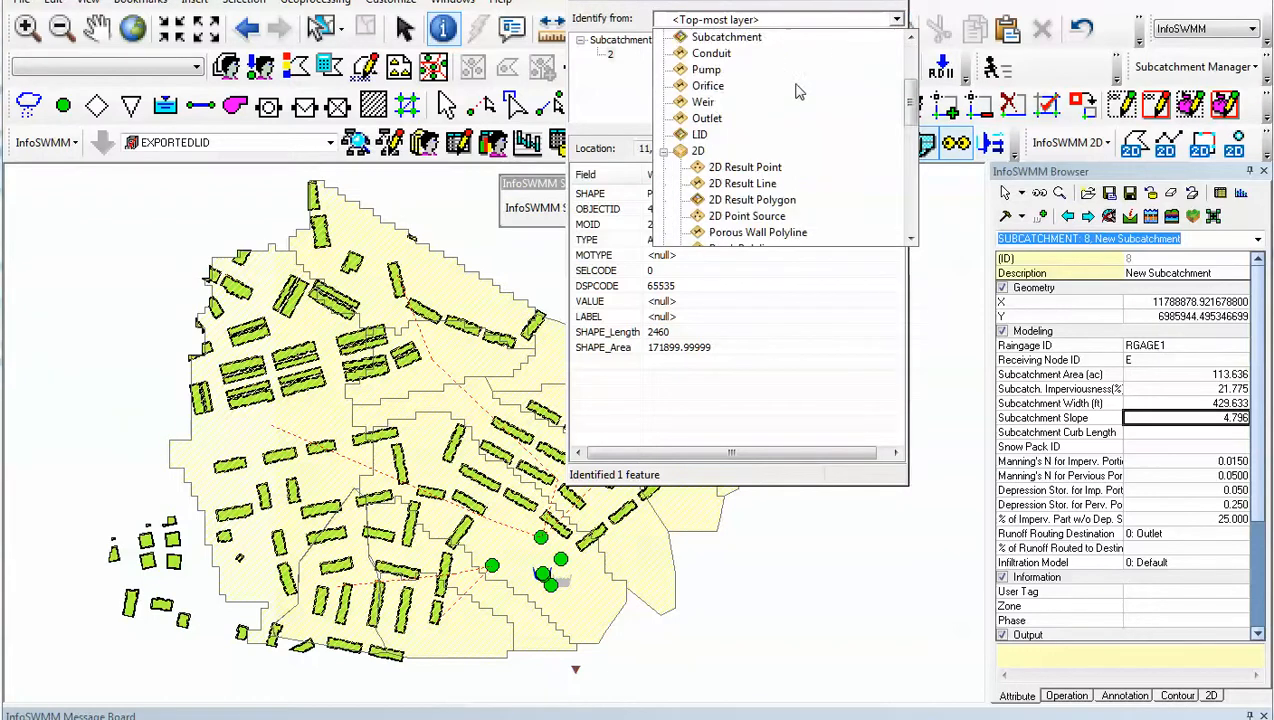
click(700, 134)
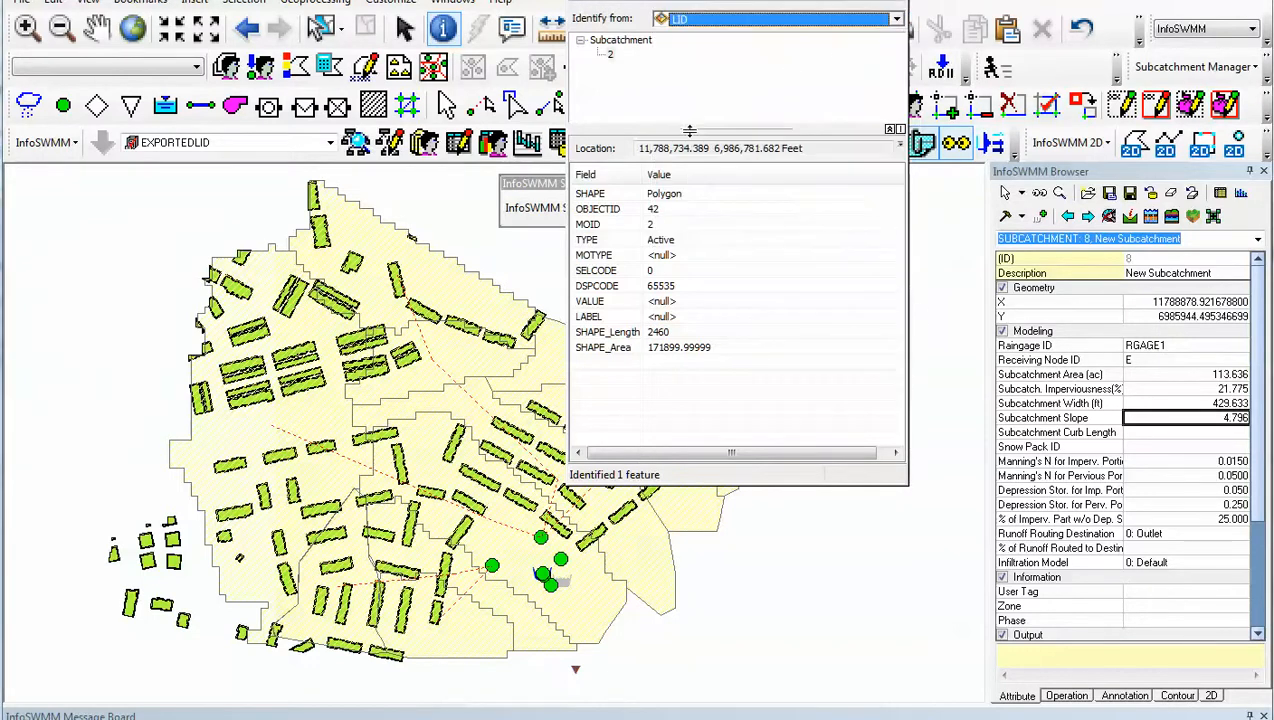
mouse_move(493, 332)
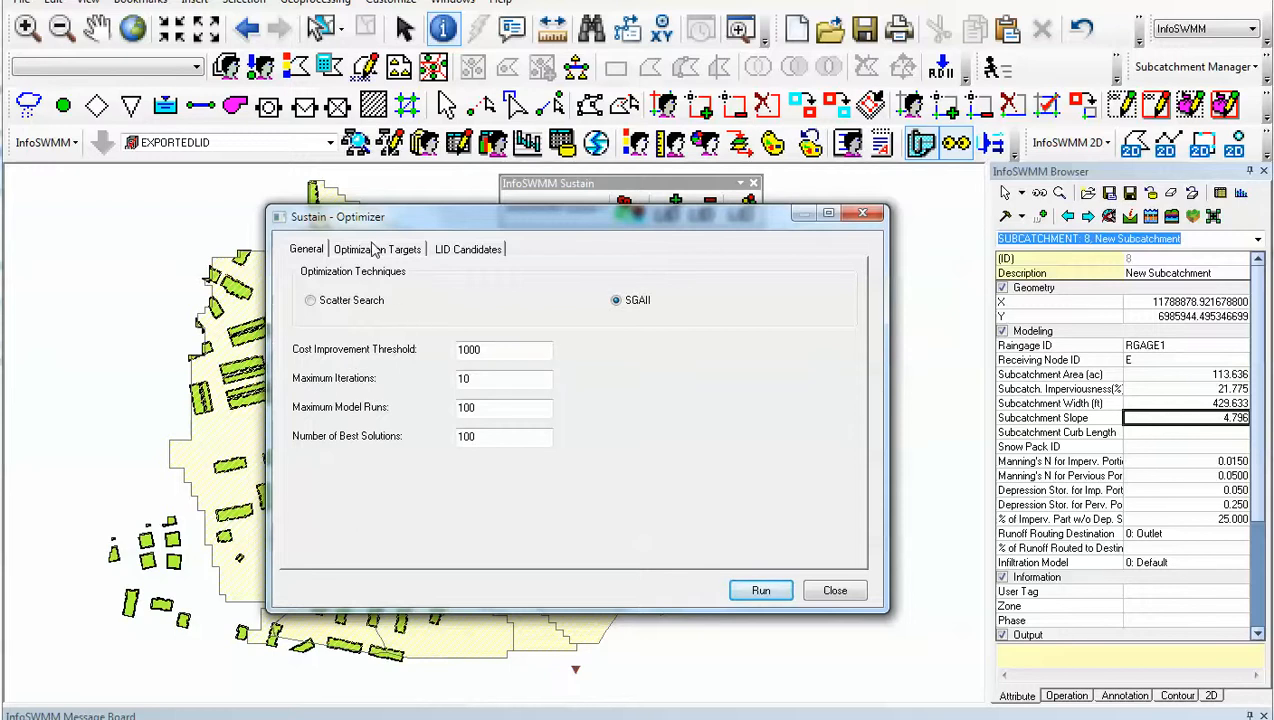
Step: View the 50% runoff and pollutant Optimization Targets, then the LID Candidates table
click(377, 249)
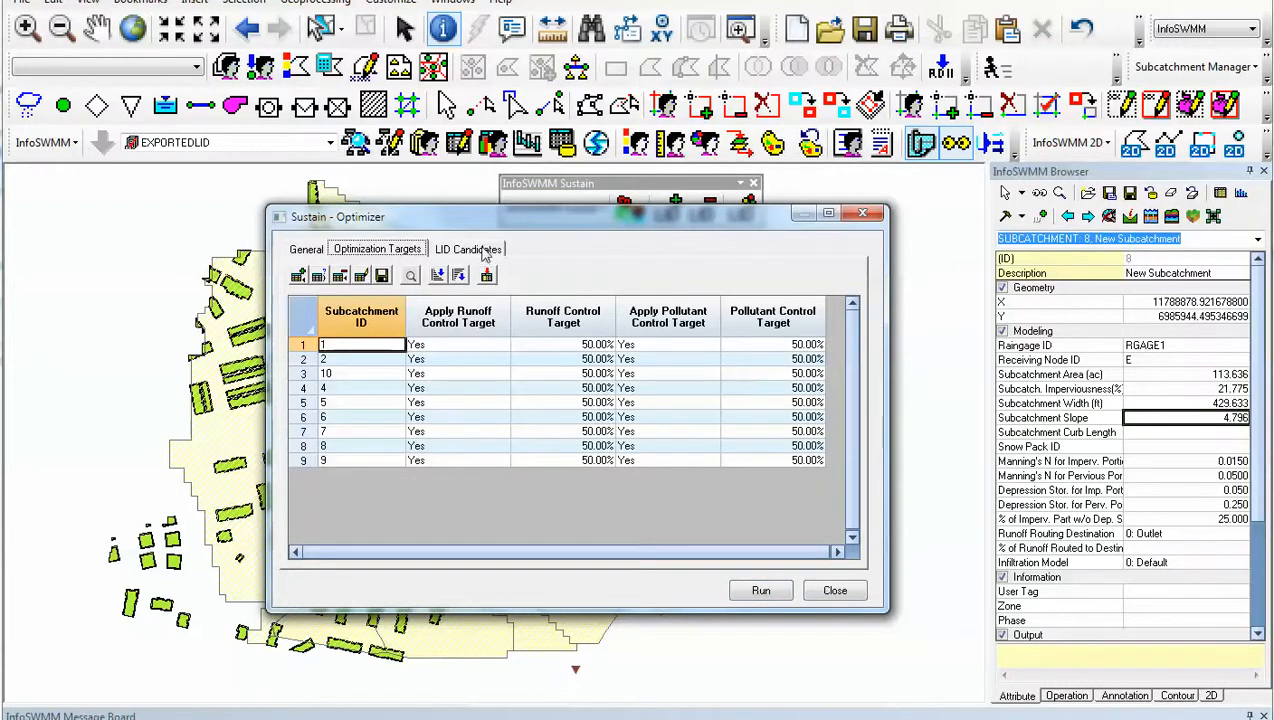
click(467, 249)
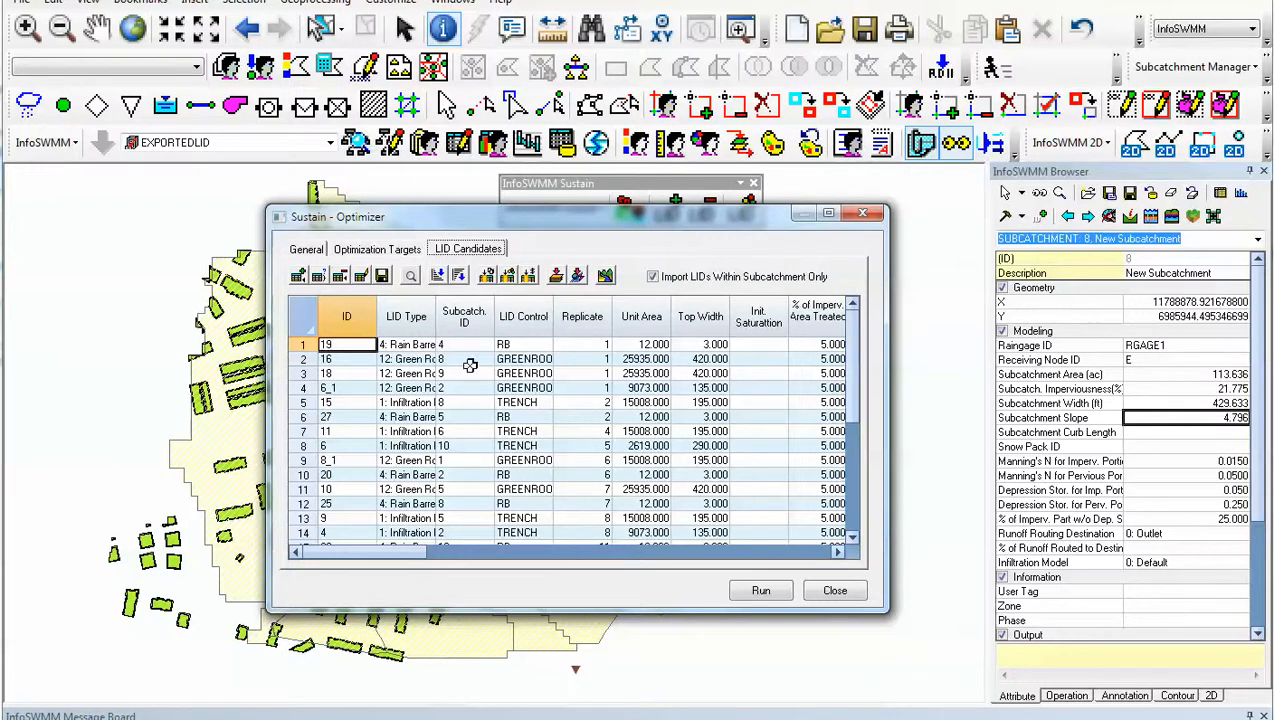
mouse_move(590, 350)
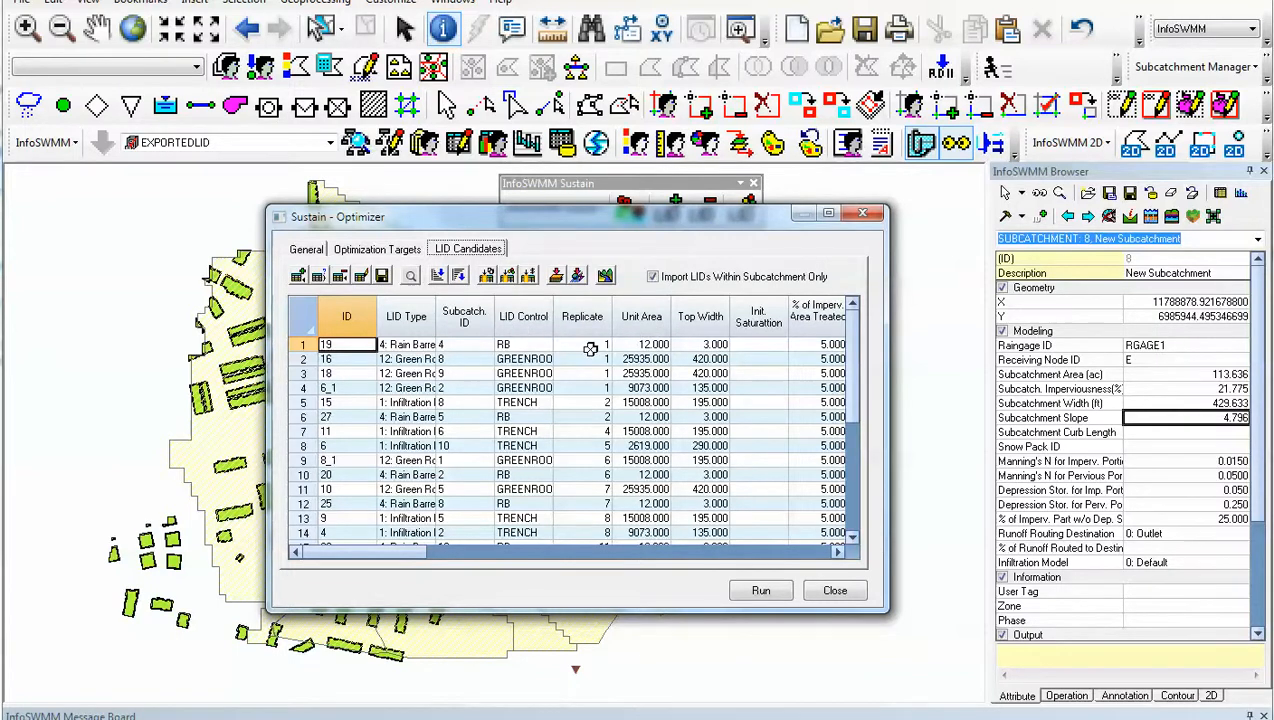
mouse_move(650, 349)
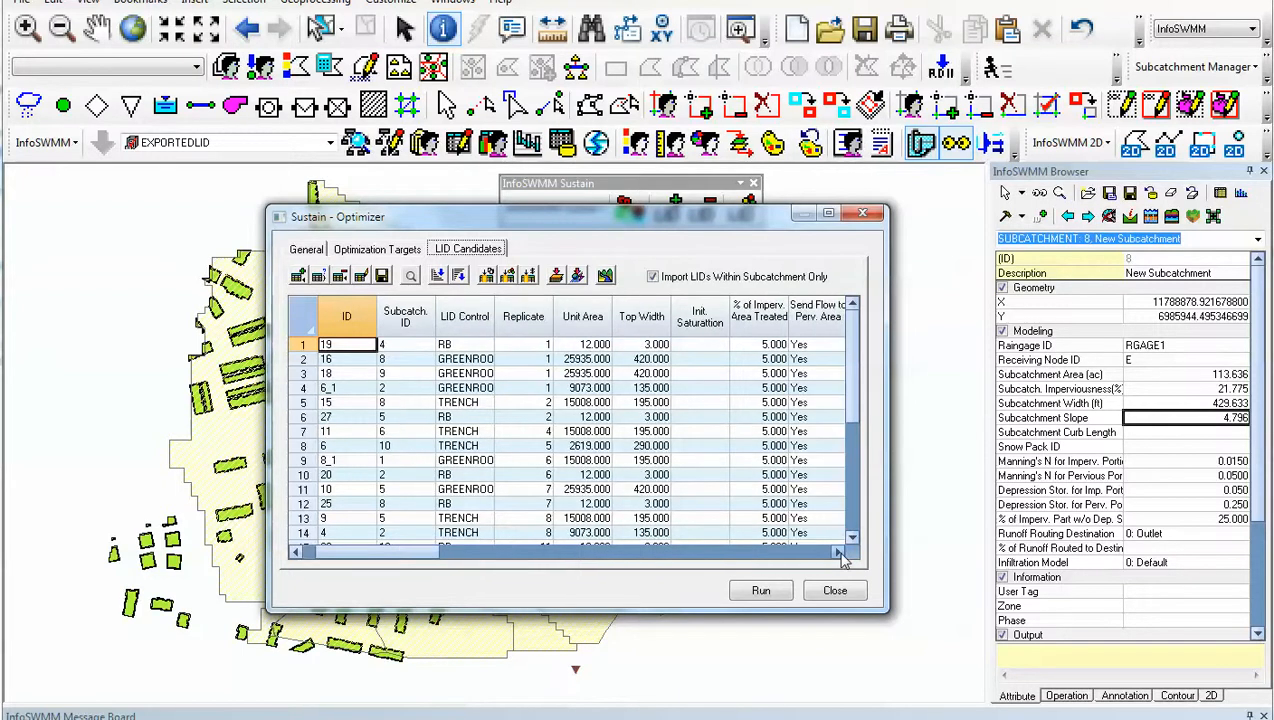
Step: Scroll through the LID candidates' sizing and cost columns, then close the Optimizer
scroll(right, 3)
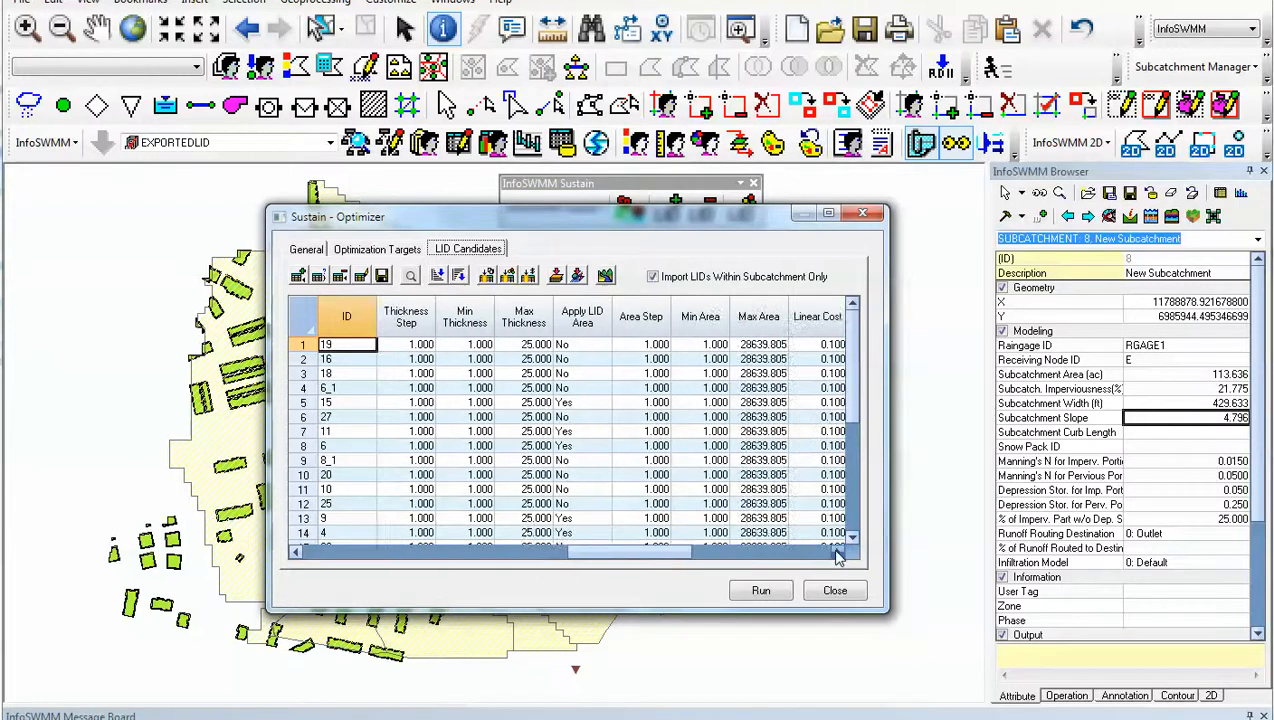
scroll(right, 3)
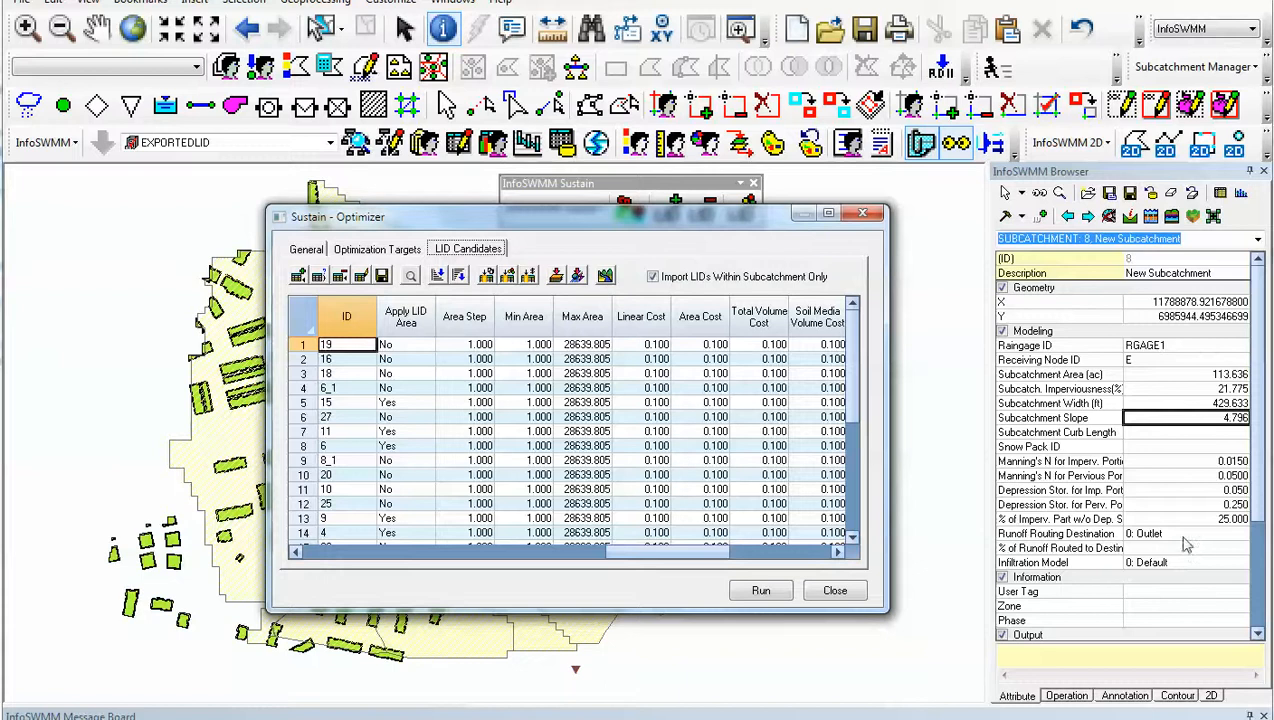
click(834, 590)
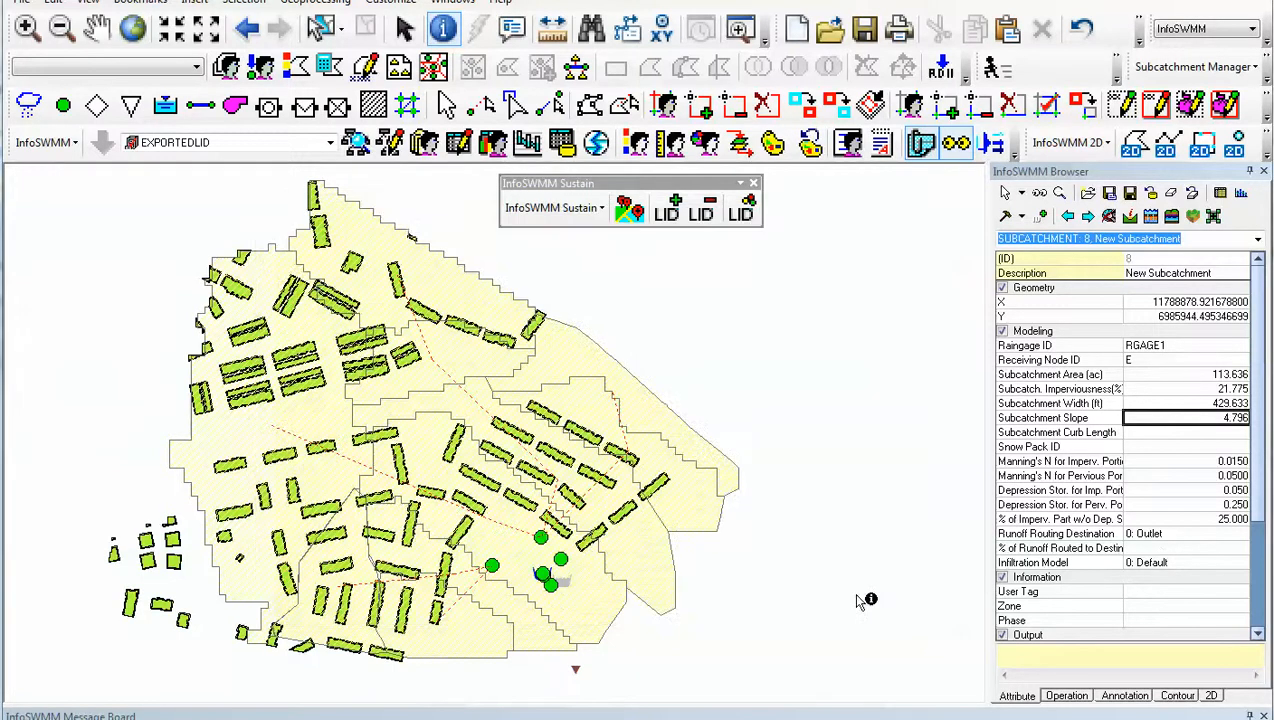
mouse_move(505, 280)
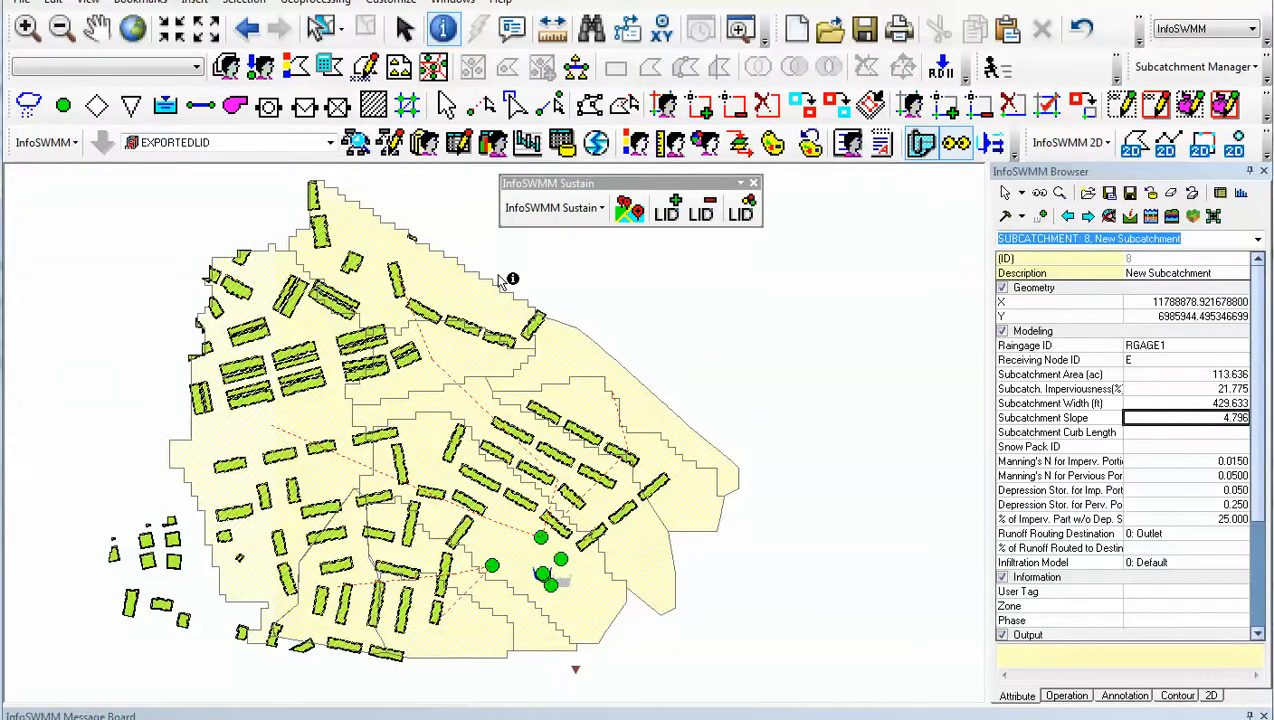